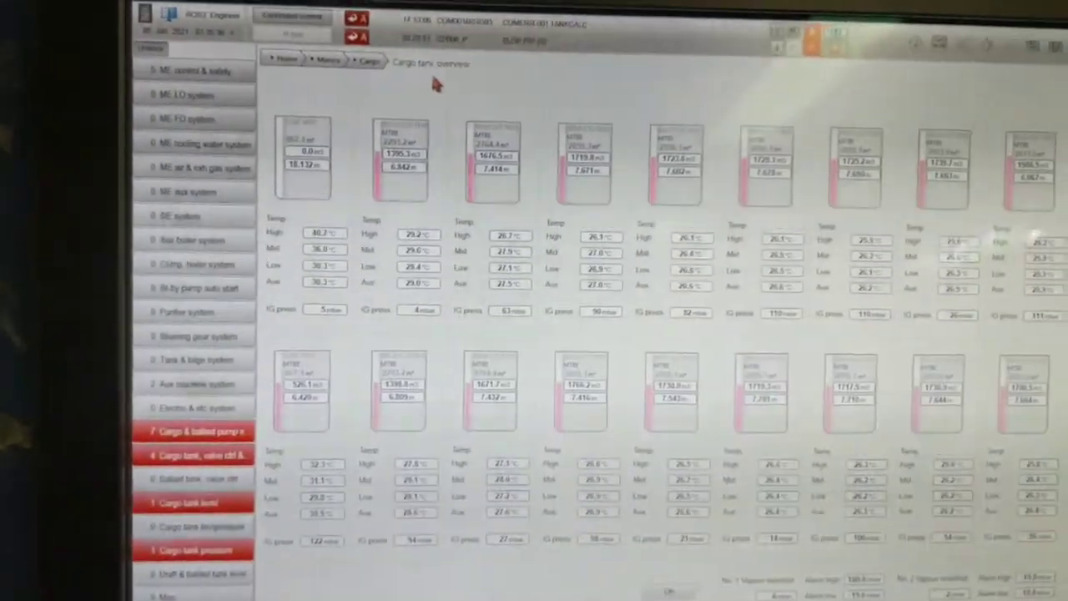
# Open the Home breadcrumb dropdown listing top-level screens over the cargo tank overview.
pyautogui.click(286, 59)
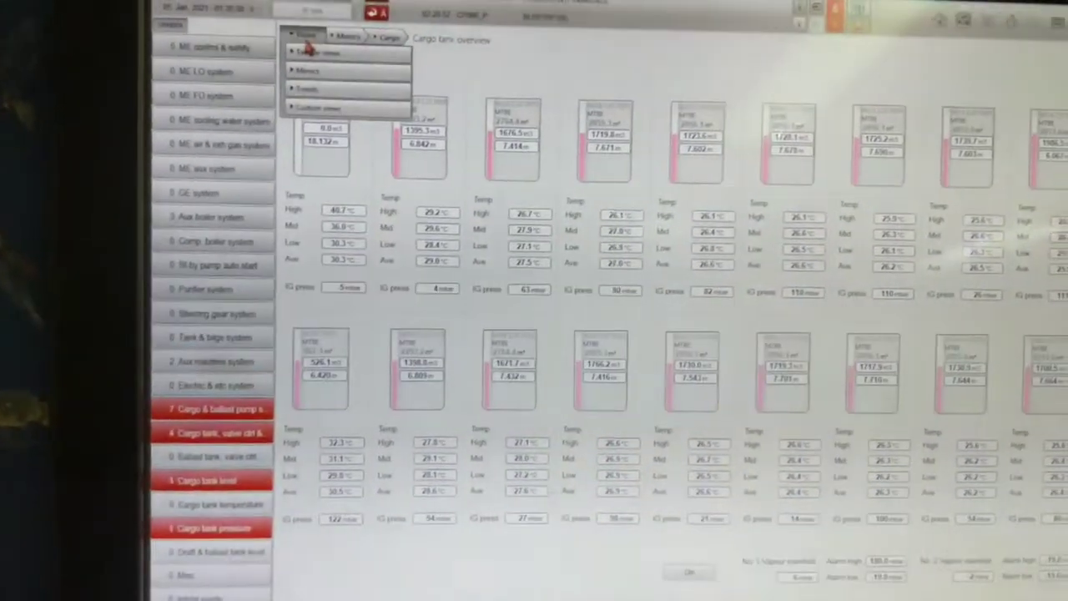